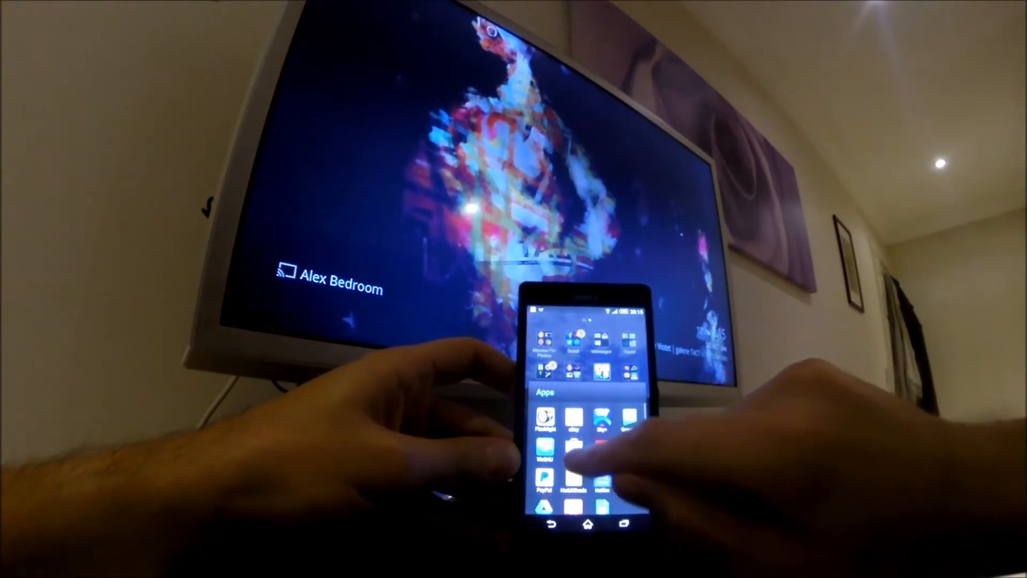
Launch Photocast for Chromecast from the app drawer.
click(570, 451)
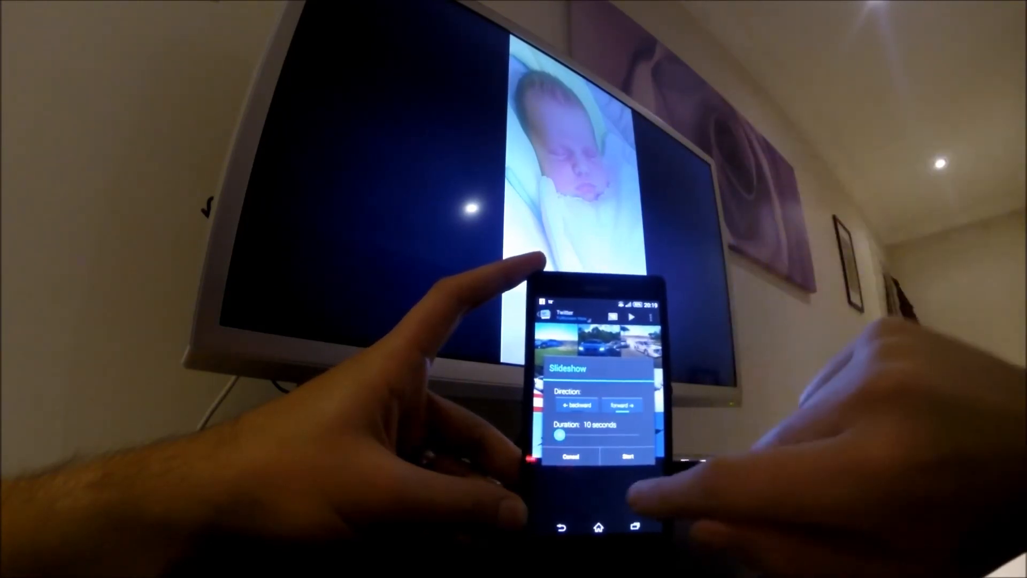
Start a forward slideshow on the TV changing photo every 10 seconds.
click(627, 455)
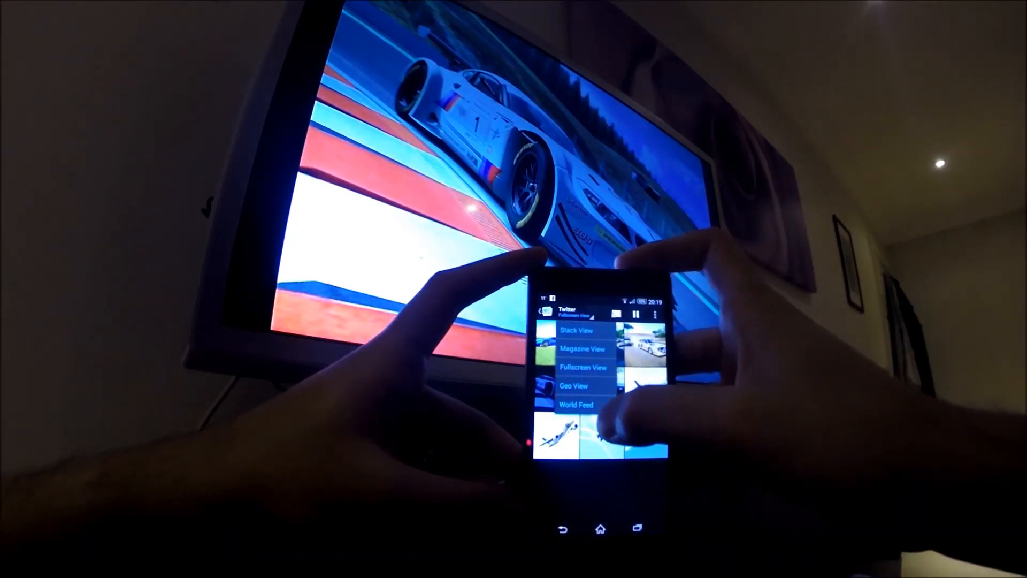
Switch the Twitter feed photo browser to Stack View.
click(575, 330)
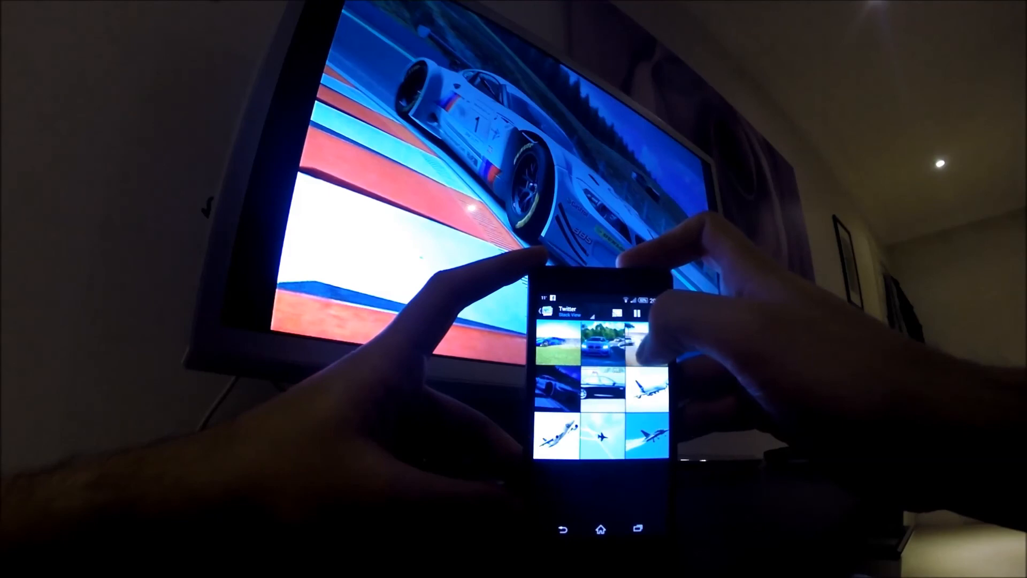